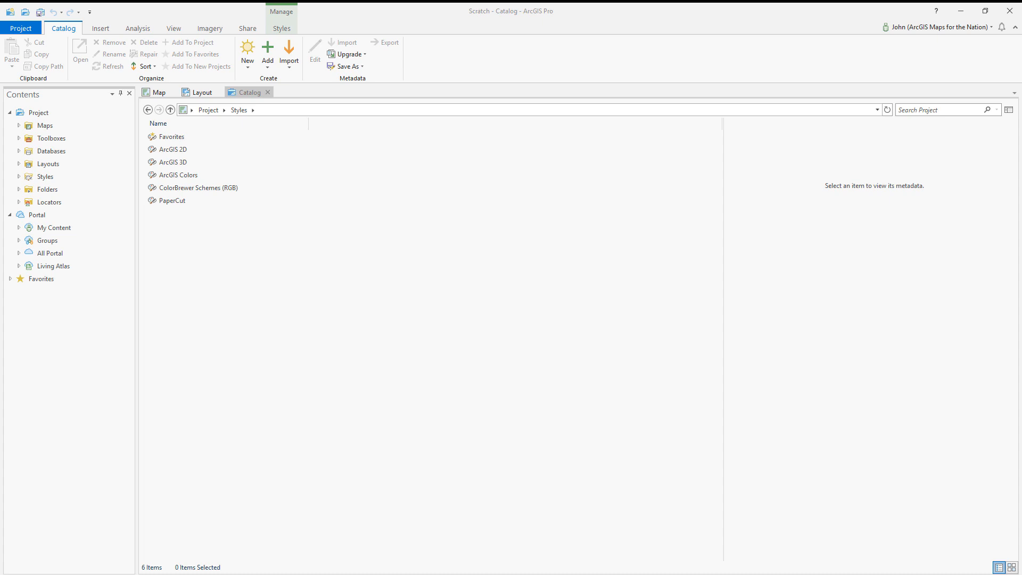
Select the PaperCut style in the project's Styles folder to view its details.
click(172, 201)
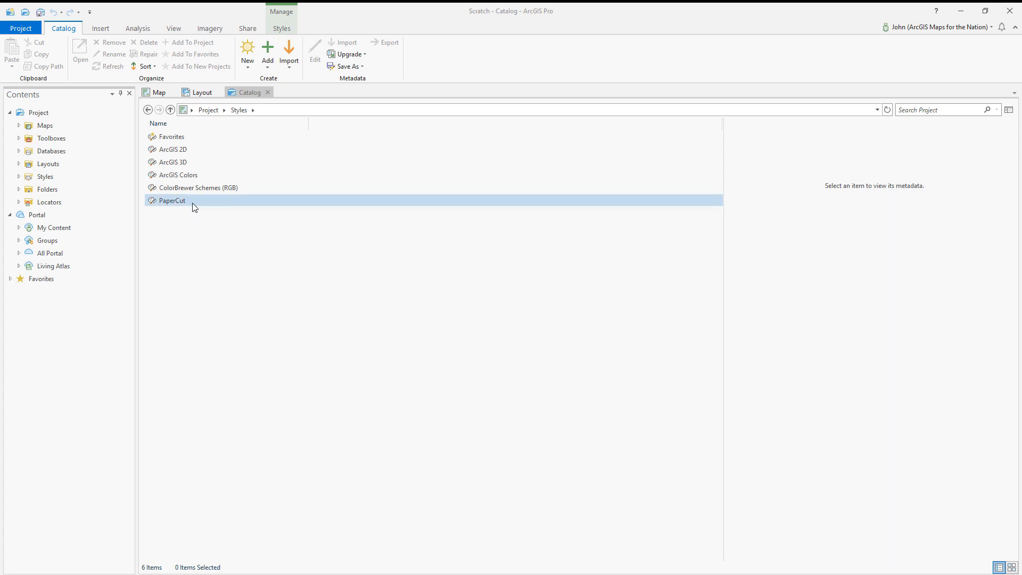
click(172, 200)
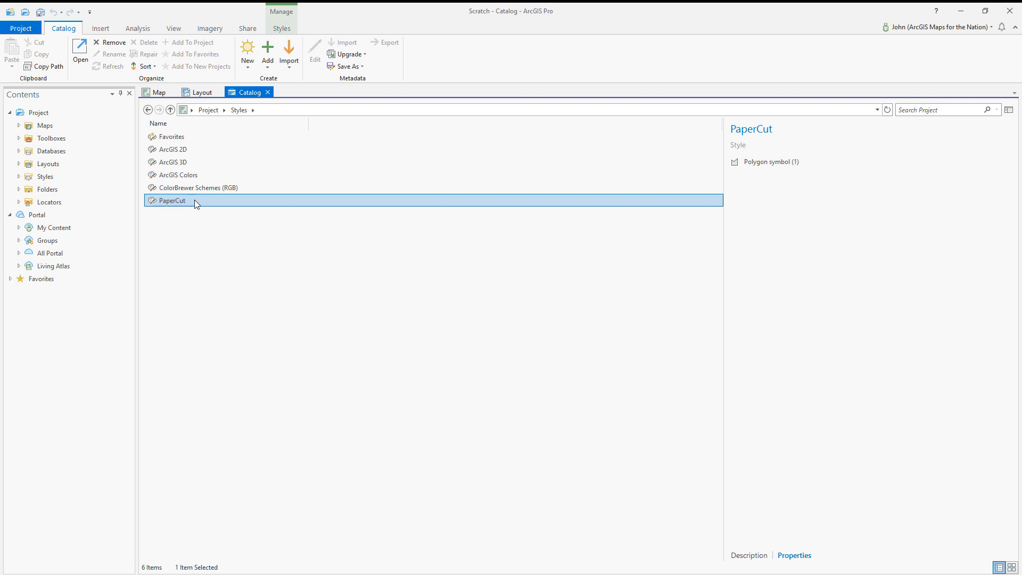
Open the PaperCut style and examine its polygon symbol's stroke, picture fill and solid fill layers.
double_click(172, 200)
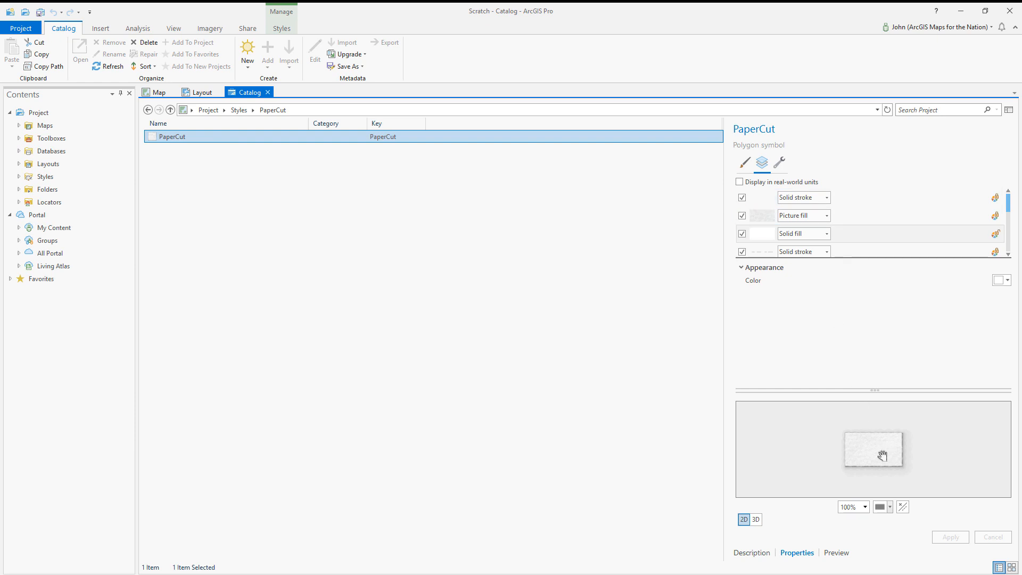
click(738, 182)
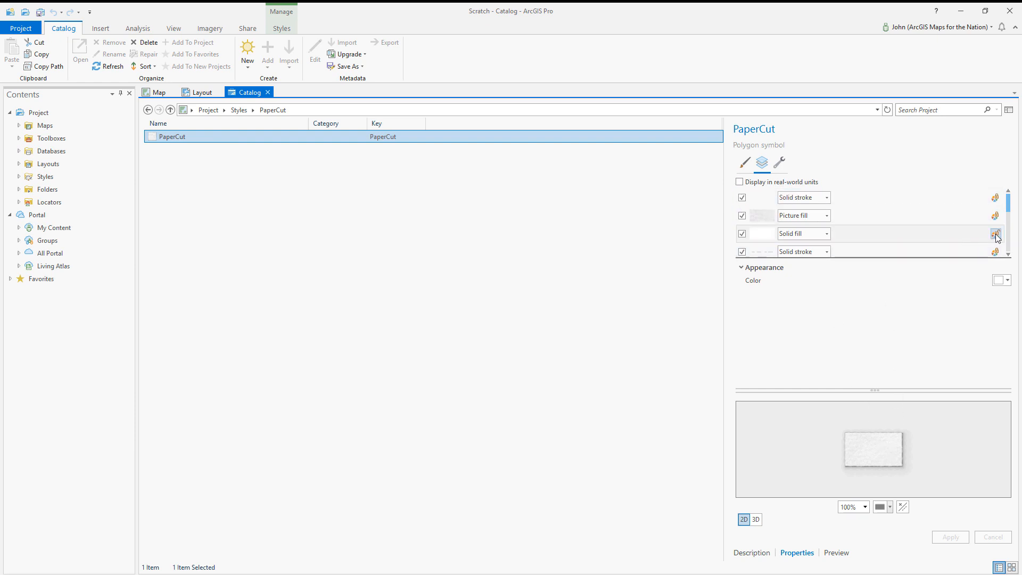
mouse_move(995, 234)
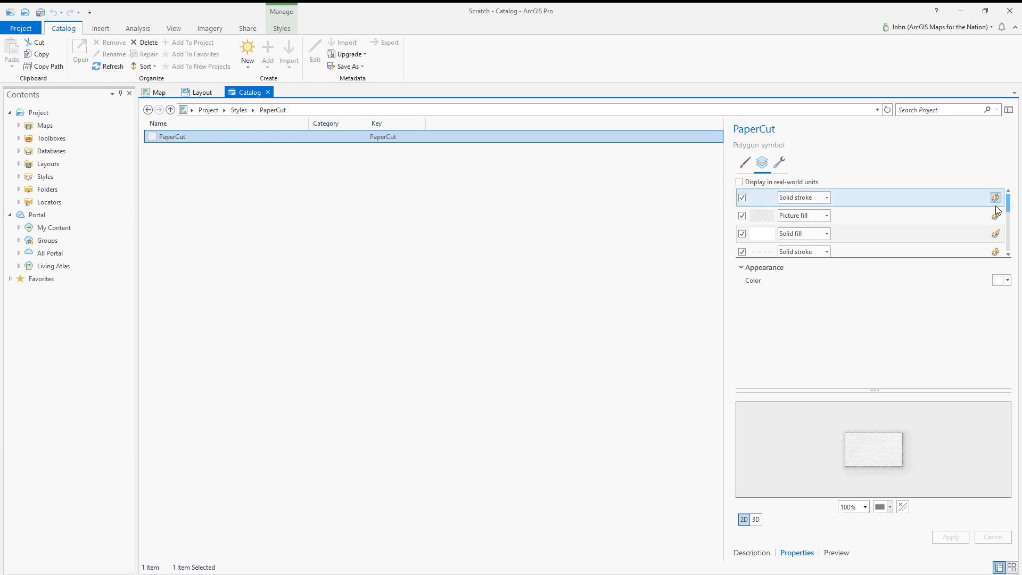
click(782, 215)
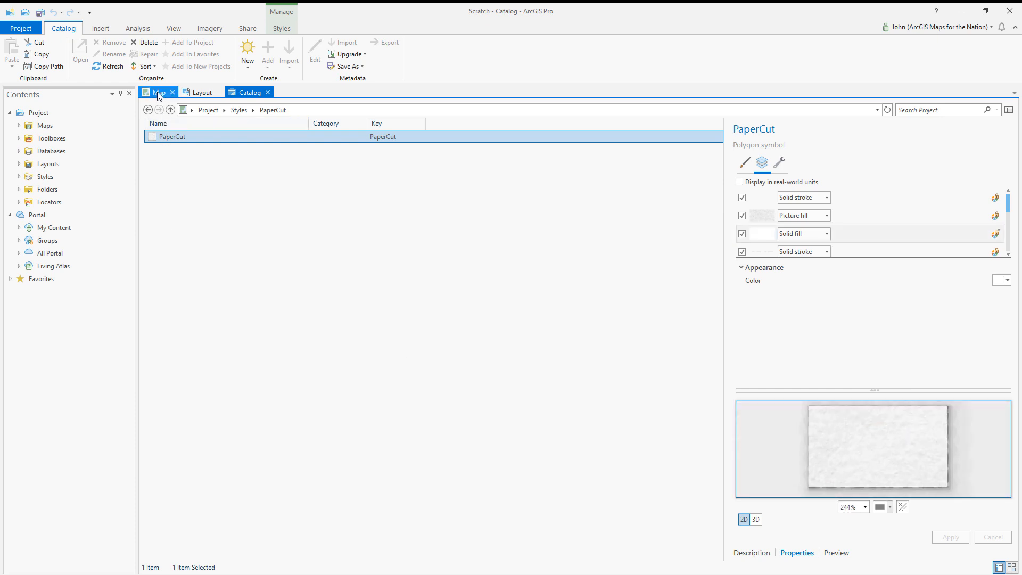
Symbolize craterLakeContourPolys with Graduated Colors on elevation, five classes.
click(159, 93)
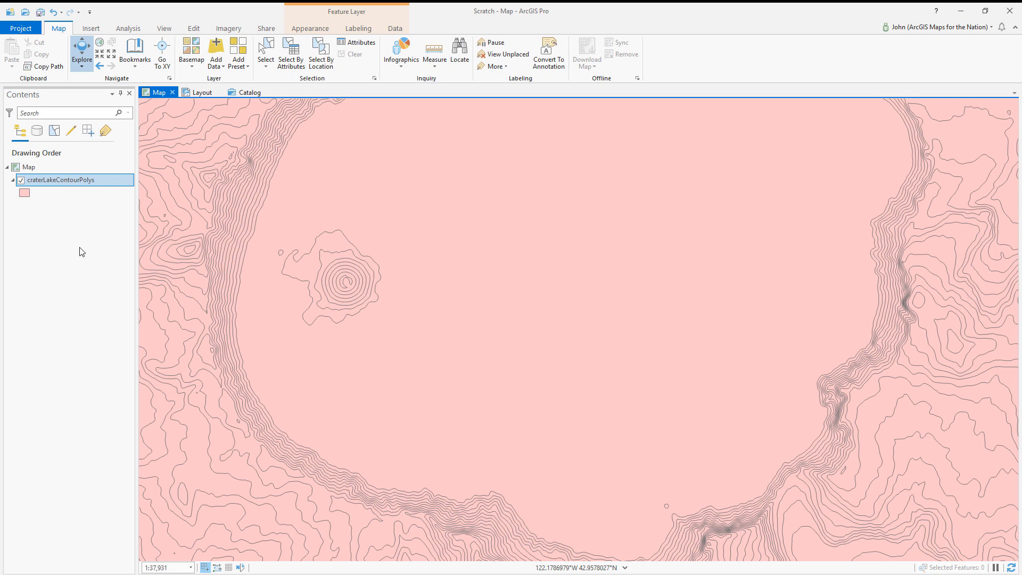
mouse_move(84, 246)
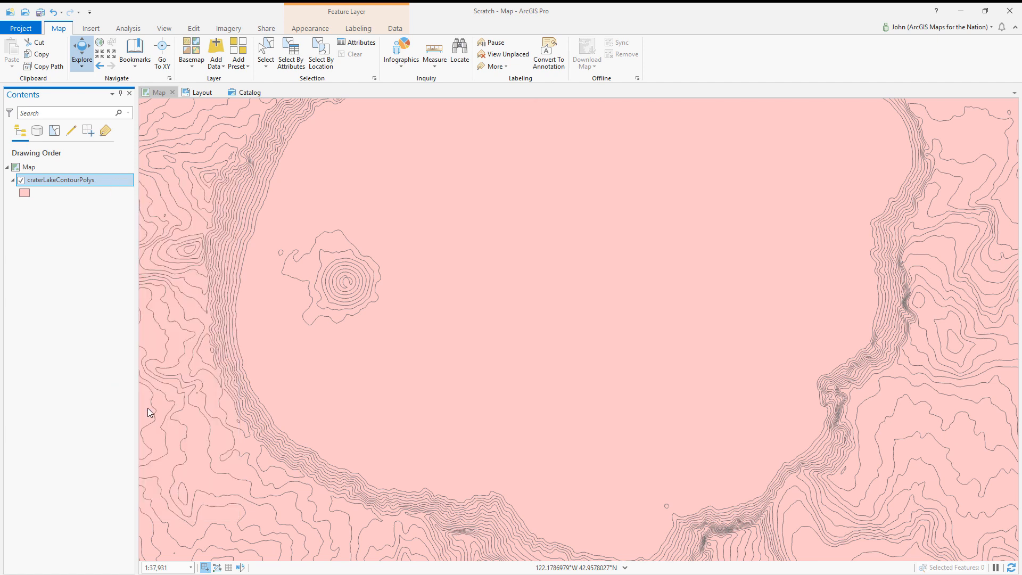
click(697, 165)
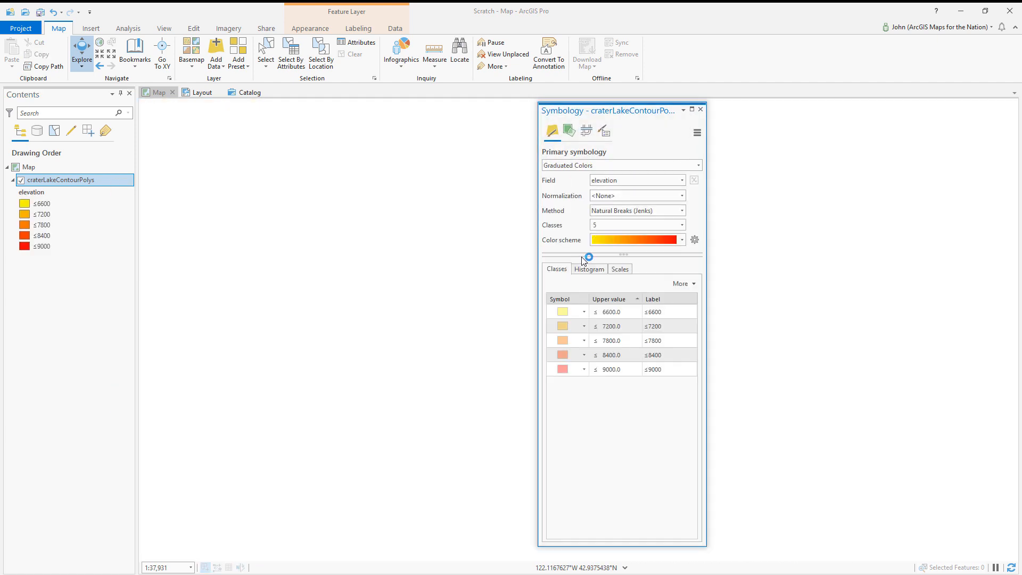
Classify the elevation symbology by Equal Interval with 32 classes.
click(682, 210)
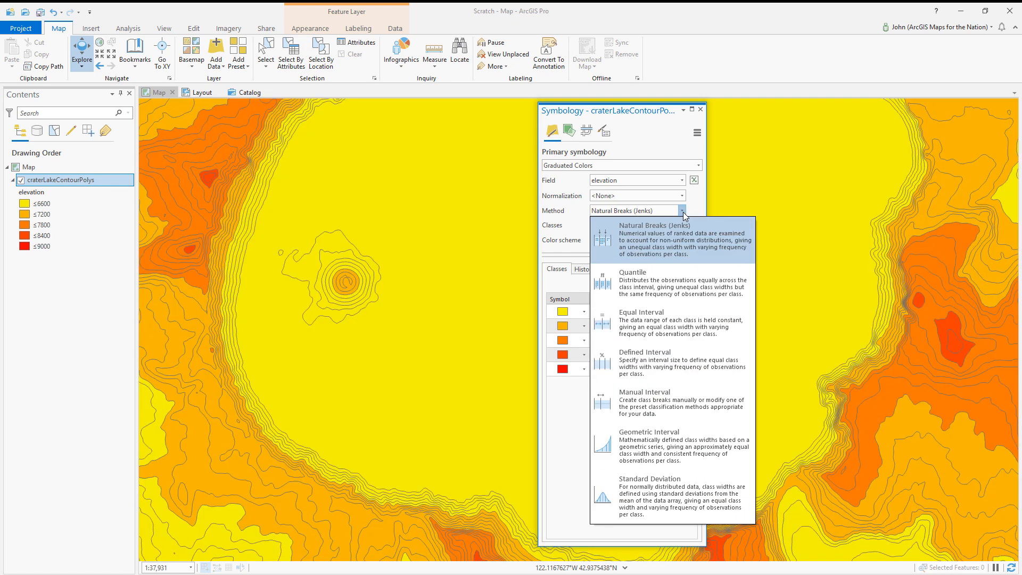
mouse_move(654, 323)
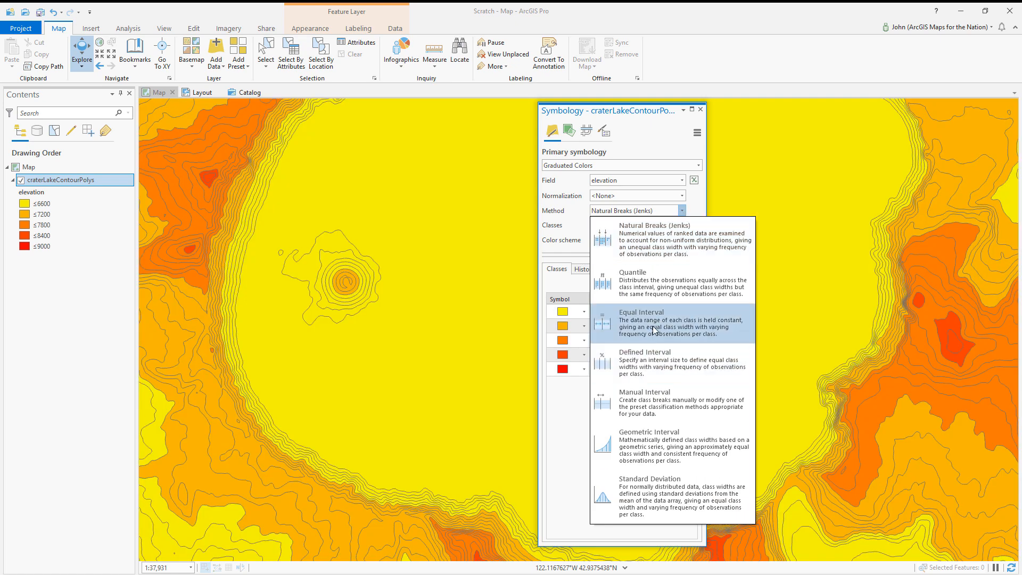
click(641, 311)
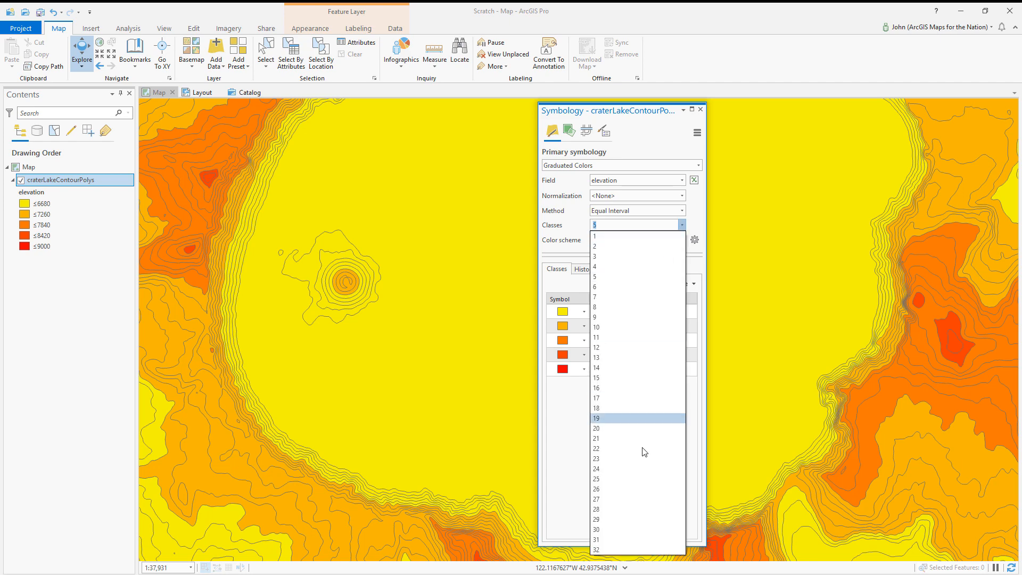
click(595, 549)
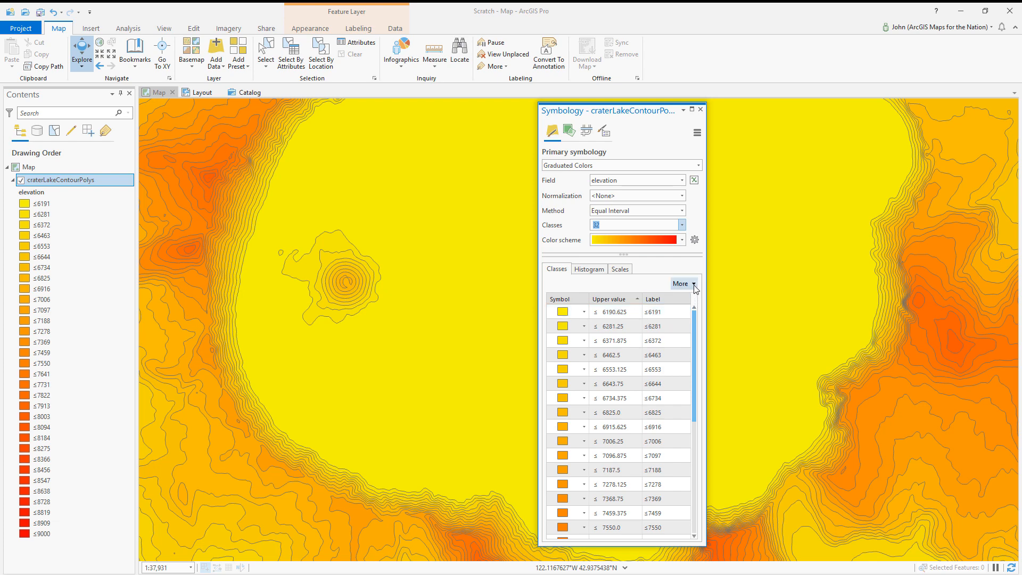
Apply the PaperCut symbol to all 32 classes via Format all symbols.
click(682, 284)
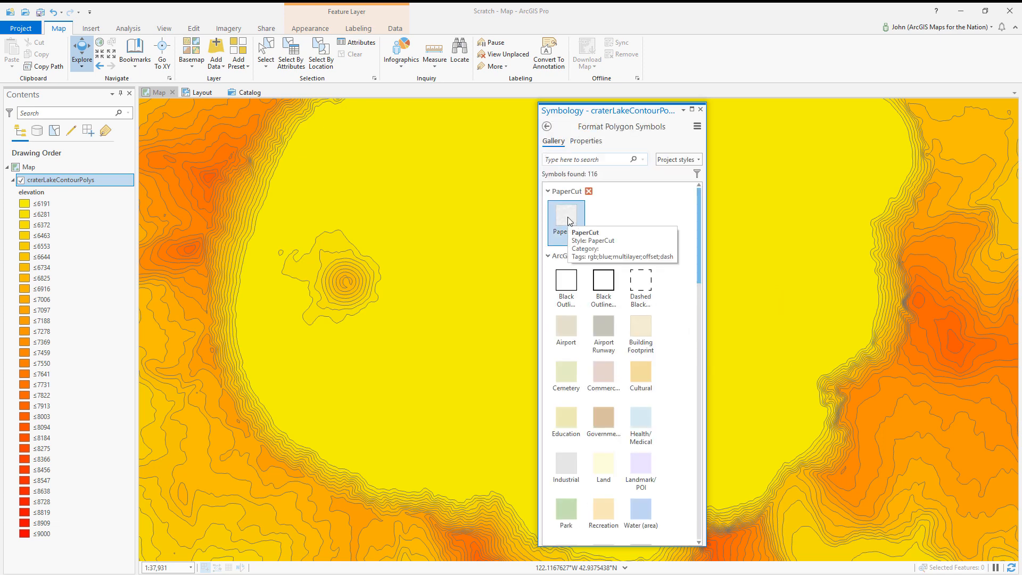
click(565, 218)
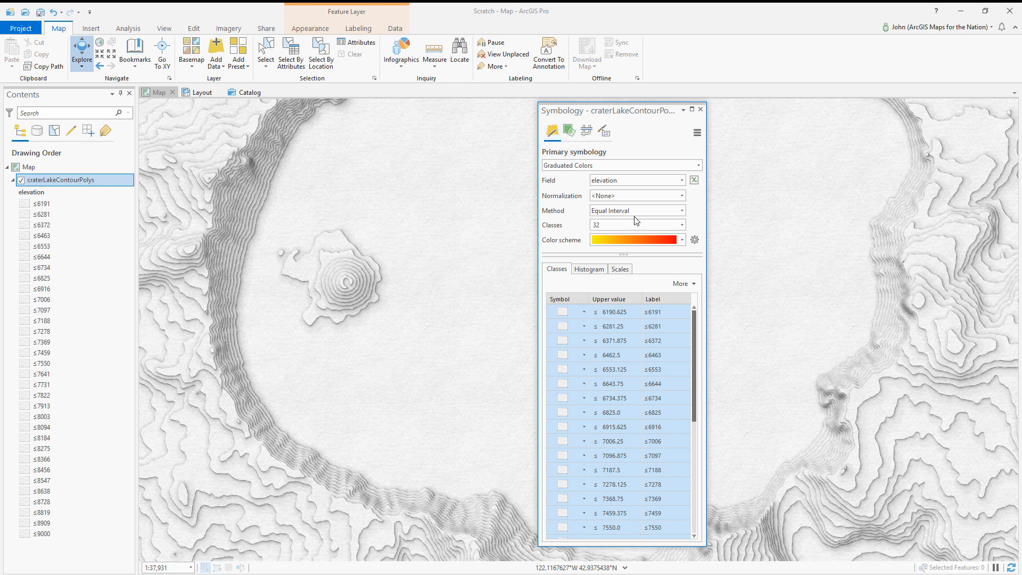
Change the color scheme to Cyan to Purple.
click(678, 239)
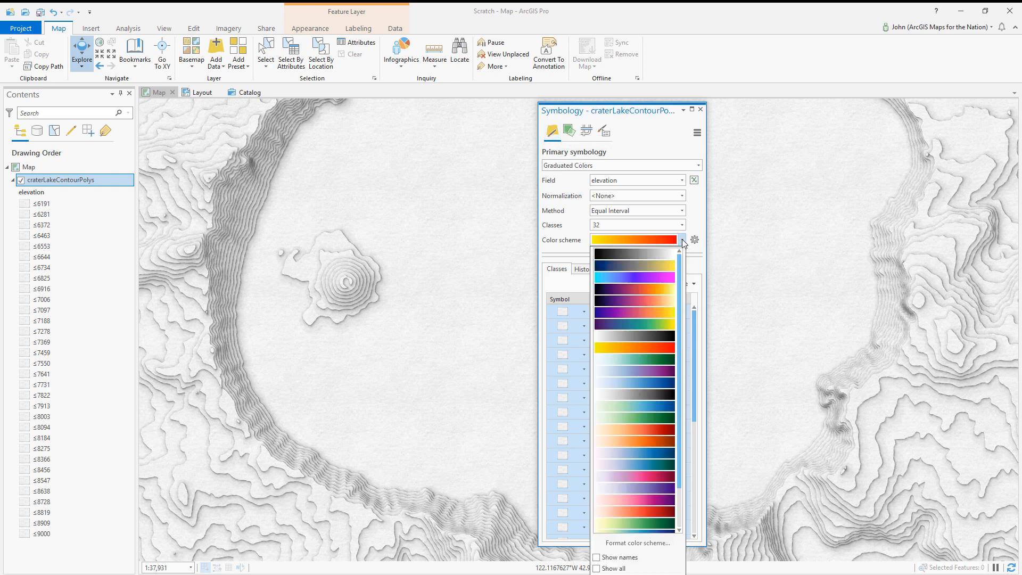
mouse_move(638, 283)
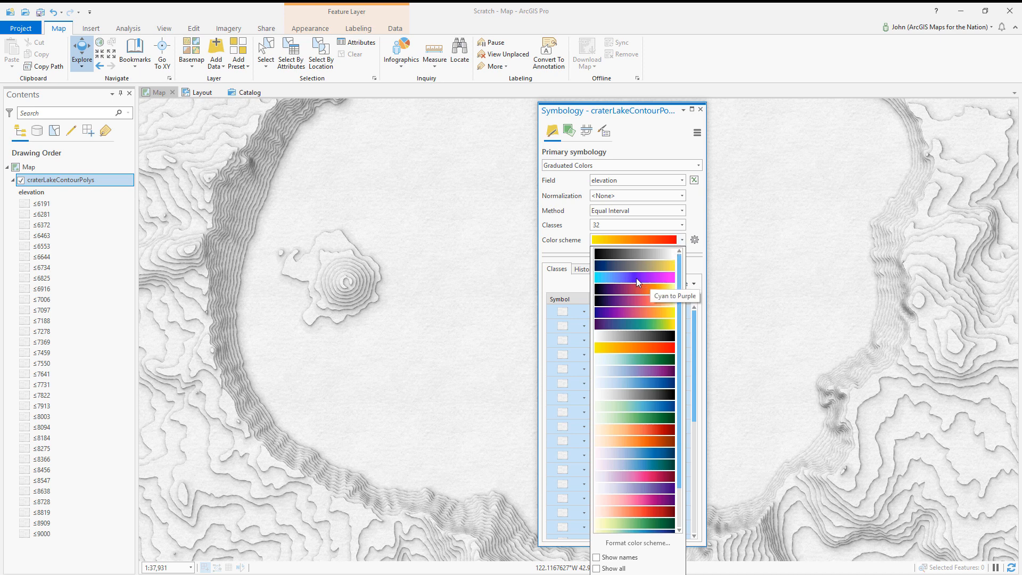
click(634, 282)
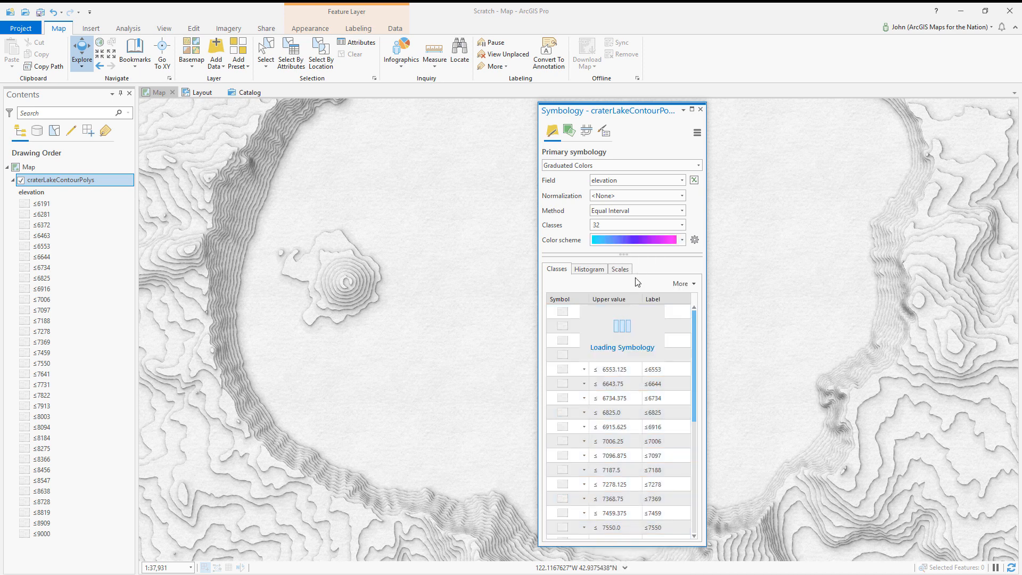